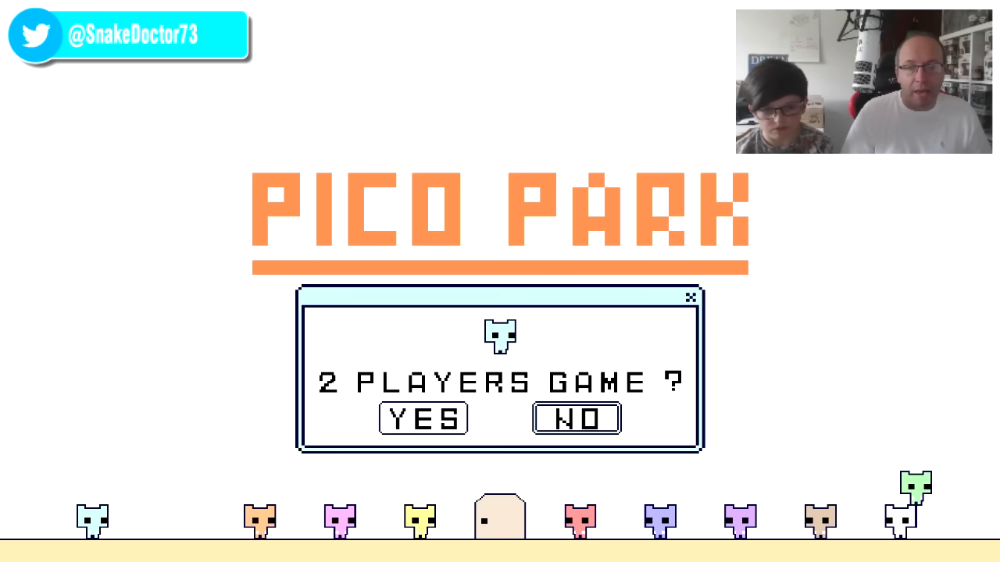
# Step: Start stage 9, clear it with both players, and move the selector onto stage 10
pyautogui.click(424, 419)
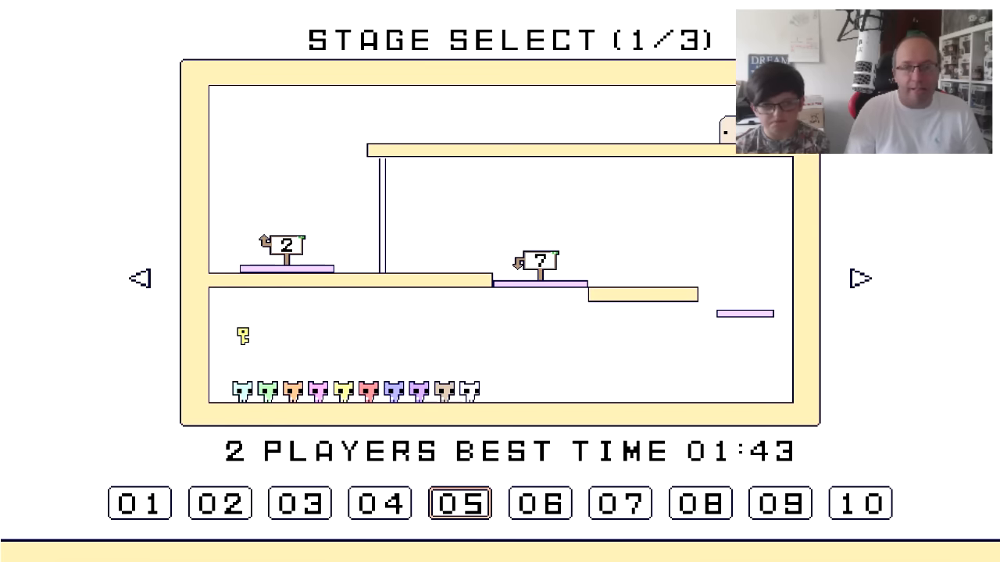
pyautogui.click(464, 503)
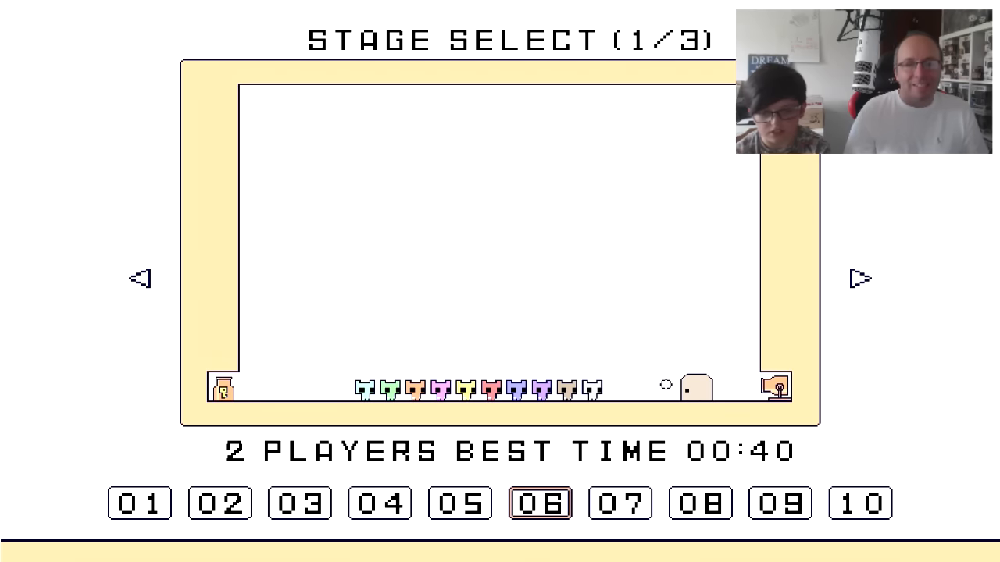
pyautogui.click(547, 503)
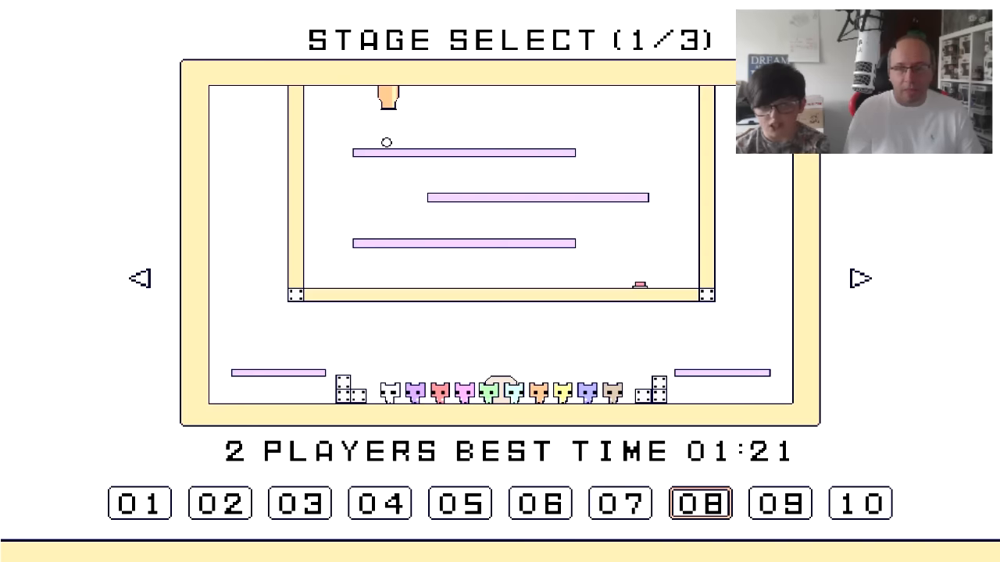
pyautogui.click(707, 503)
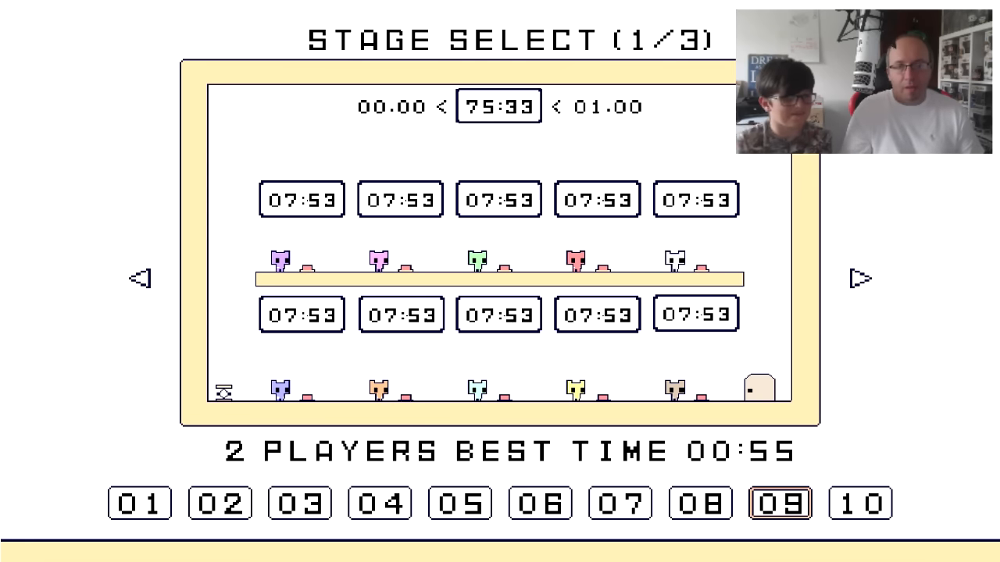
pyautogui.click(778, 503)
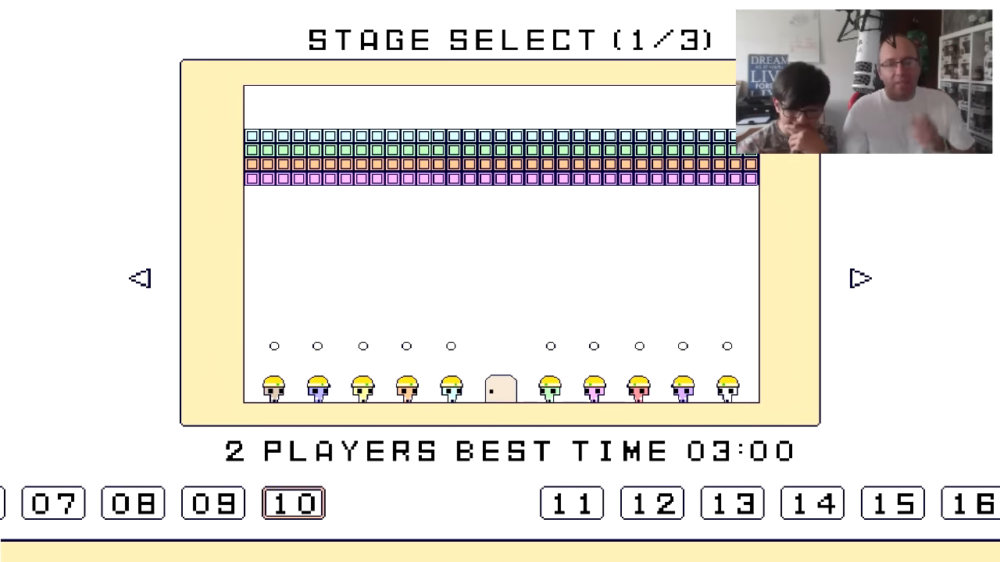
# Step: Advance the stage select right from stage 10 to stage 11 on page 2/3
pyautogui.click(860, 278)
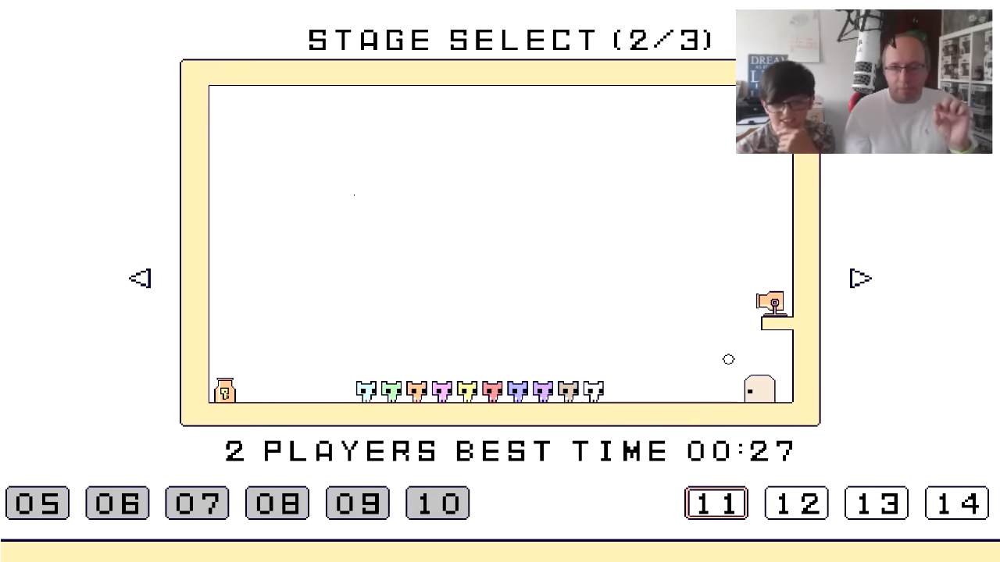